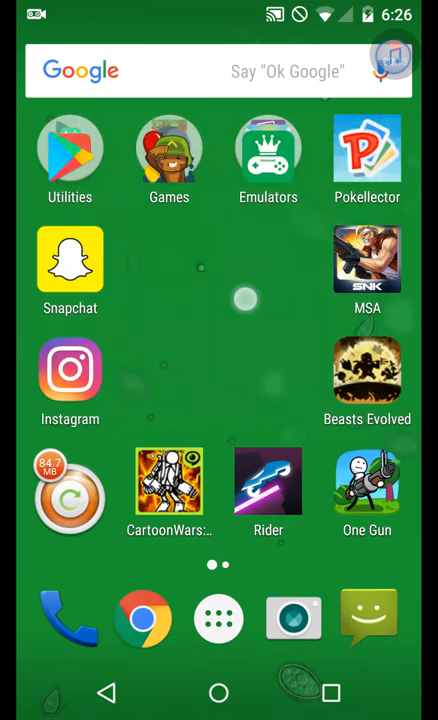
# Open the home-screen Games folder to show Bloons TD 5, Minecraft and Geometry Dash
pyautogui.click(168, 160)
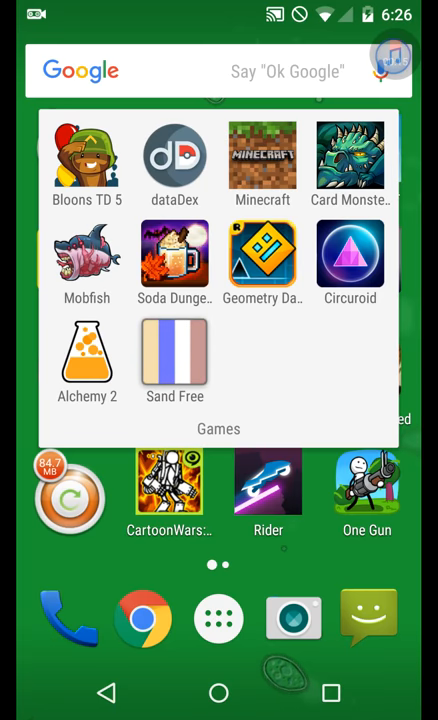
# Launch Sand Free from the Games folder
pyautogui.click(175, 355)
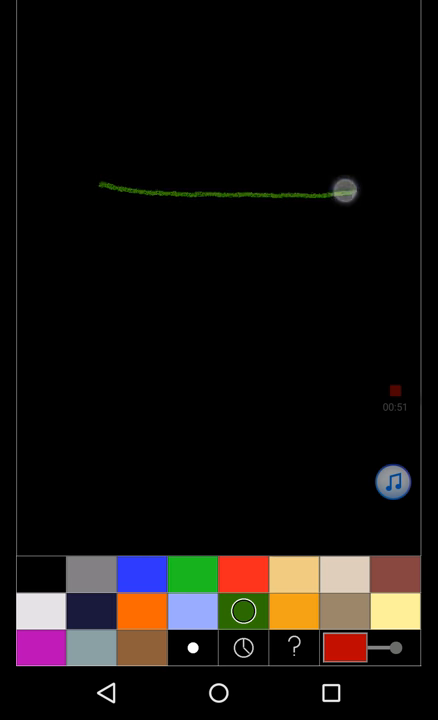
# Draw a basin wall, then fill it with green growth, another element and blue water
pyautogui.moveTo(344, 188); pyautogui.dragTo(205, 510)
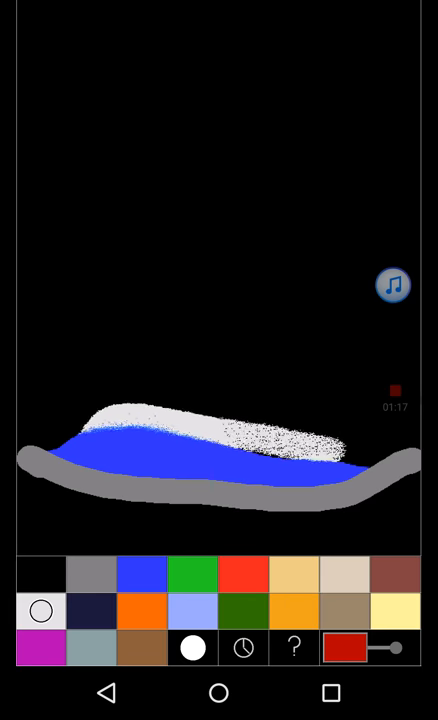
pyautogui.click(194, 573)
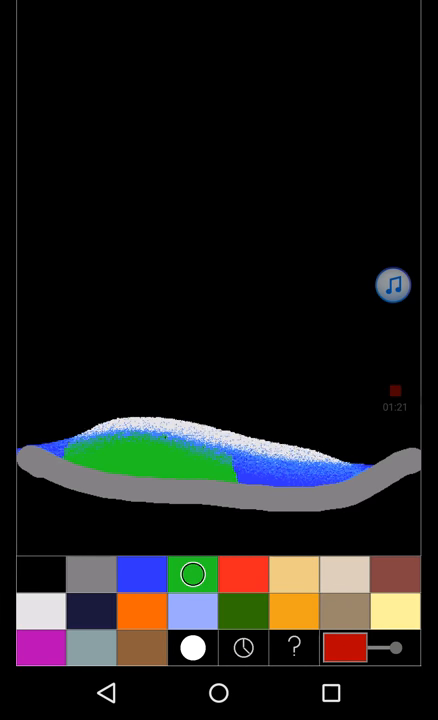
pyautogui.click(240, 574)
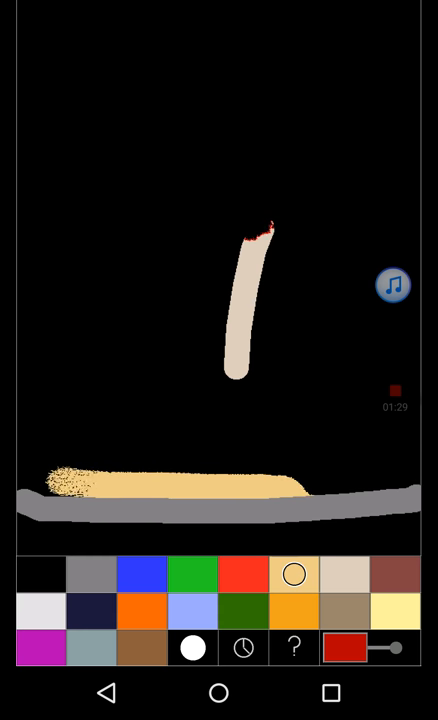
pyautogui.click(87, 573)
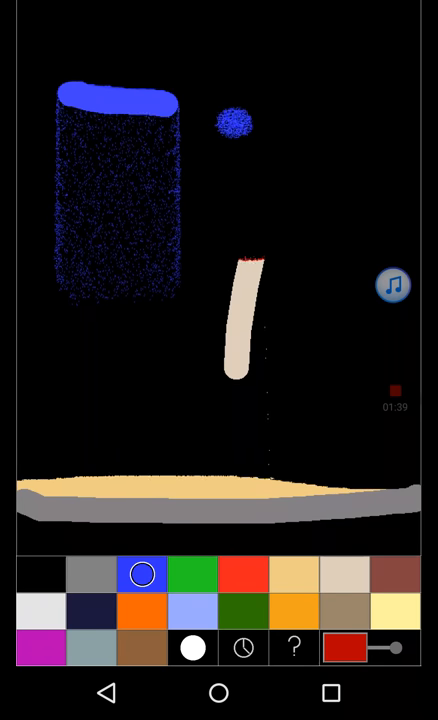
pyautogui.click(141, 609)
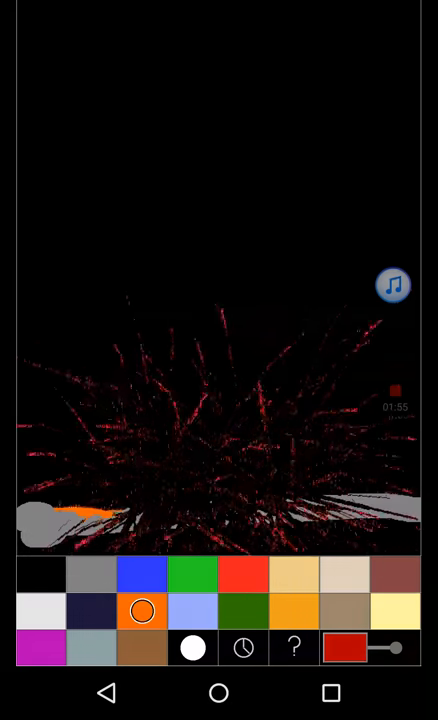
# Set off Gunpowder, Methane and Lava, place an Oil spout, then draw another element
pyautogui.click(343, 610)
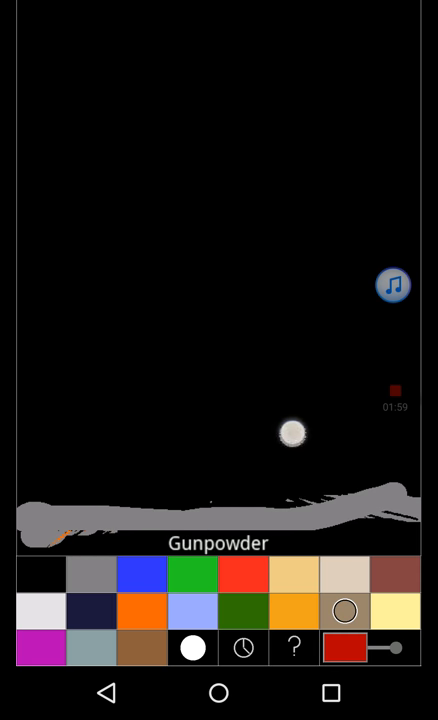
pyautogui.click(40, 648)
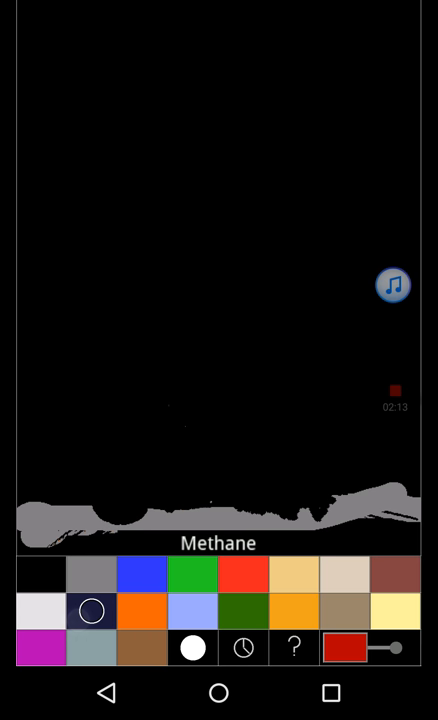
pyautogui.click(141, 611)
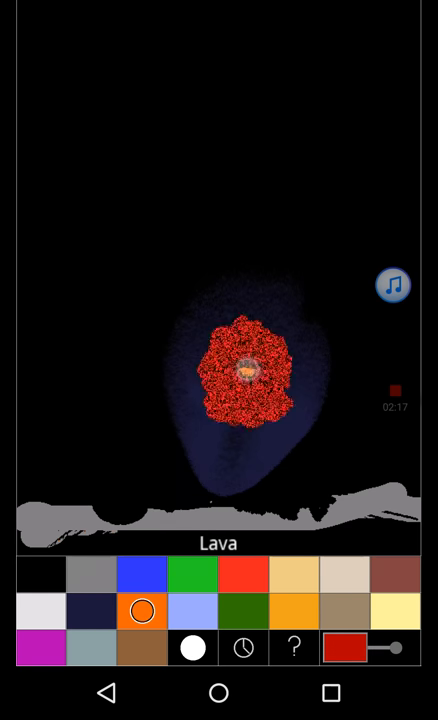
pyautogui.click(393, 573)
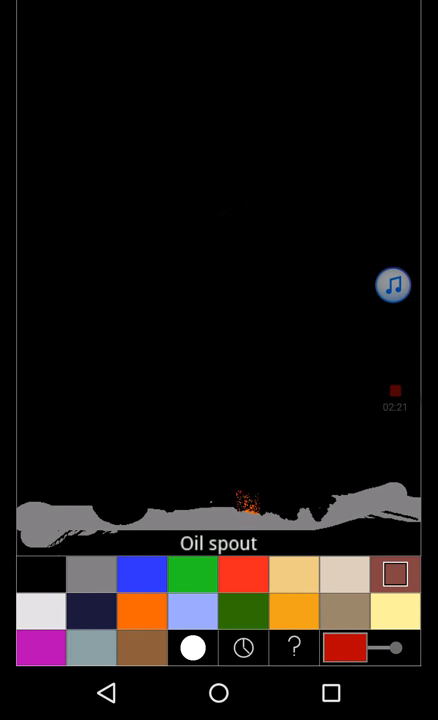
pyautogui.click(241, 573)
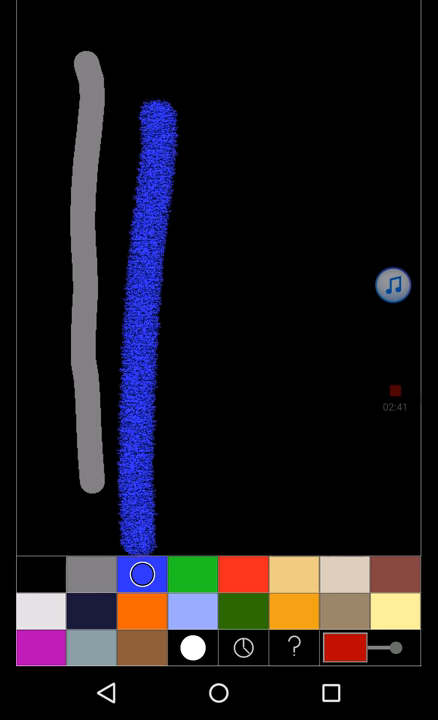
# Draw a central Plant stroke, add blue water and green plant spouts, then a red stroke
pyautogui.click(192, 573)
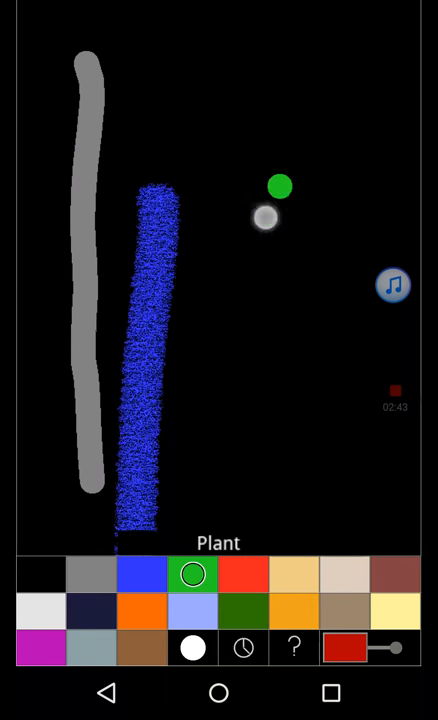
pyautogui.moveTo(279, 187); pyautogui.dragTo(232, 383)
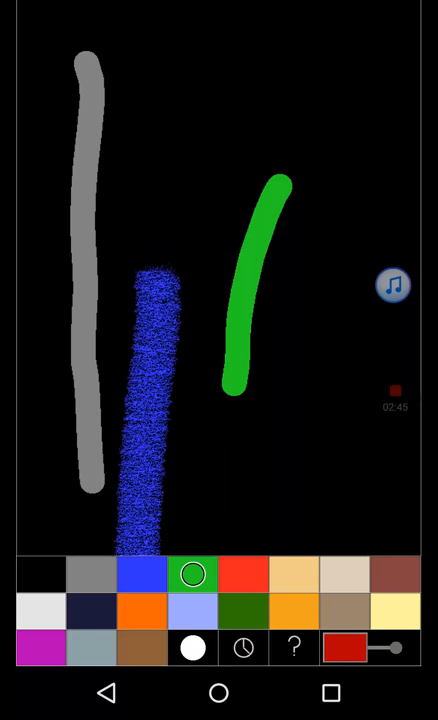
pyautogui.click(141, 573)
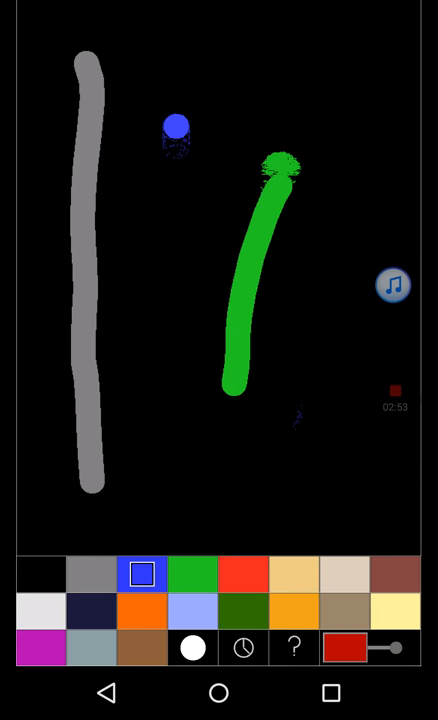
pyautogui.click(191, 573)
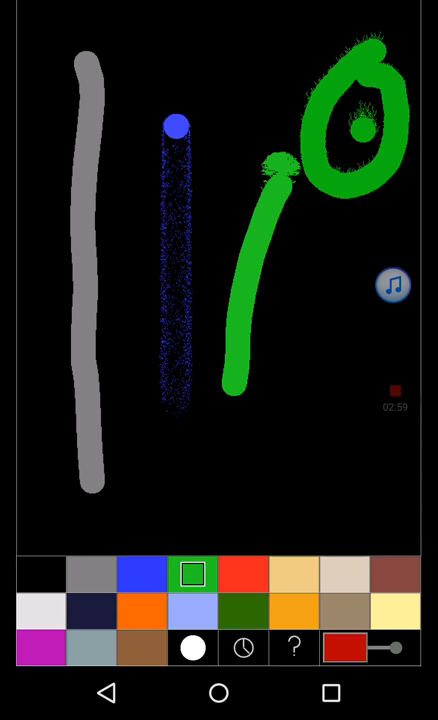
pyautogui.click(241, 573)
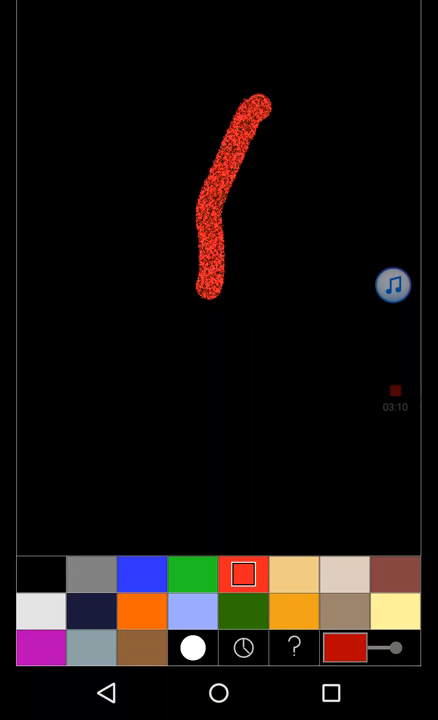
# Draw a pale sand stroke and burn it with Fire
pyautogui.click(294, 573)
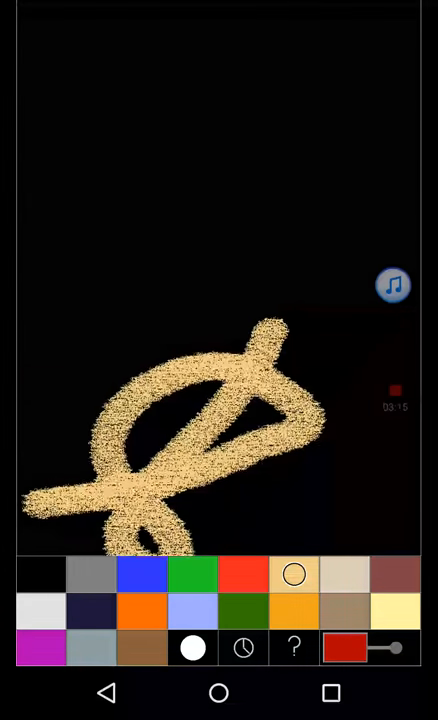
pyautogui.click(293, 573)
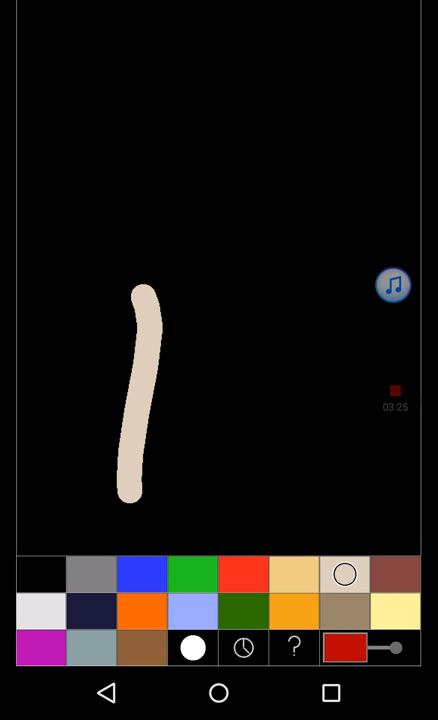
pyautogui.click(243, 573)
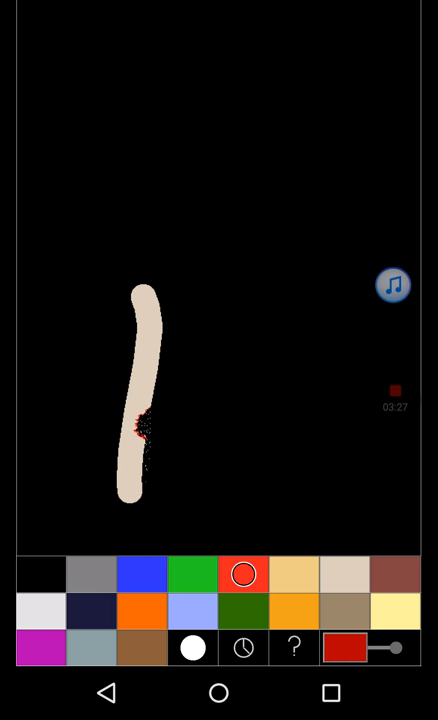
# Lay a grey wall, draw and ignite Oil, and spout Salt onto the wall
pyautogui.click(91, 573)
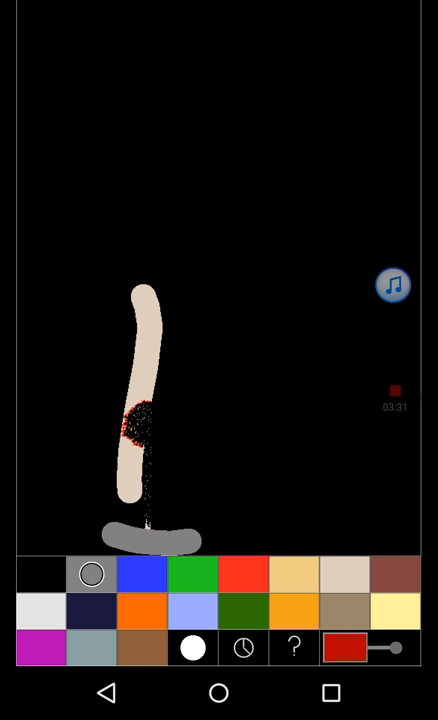
pyautogui.click(400, 572)
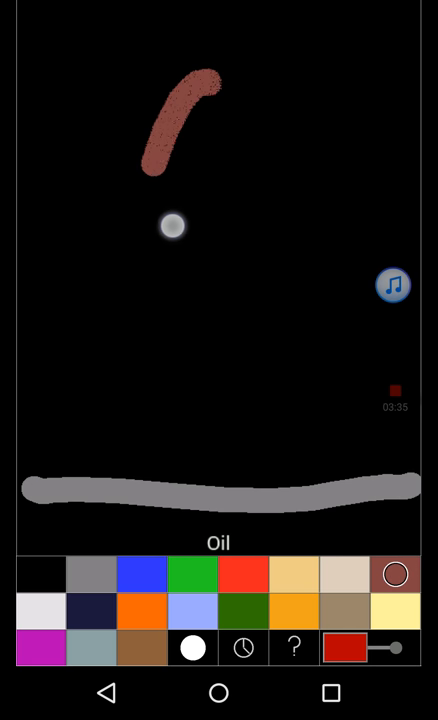
pyautogui.click(242, 575)
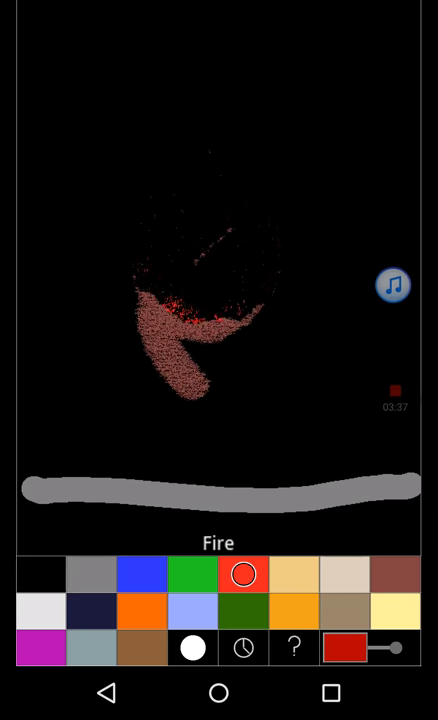
pyautogui.click(398, 572)
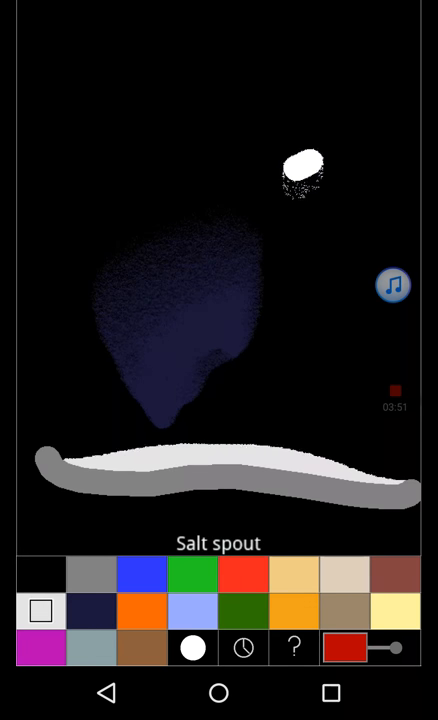
pyautogui.click(91, 611)
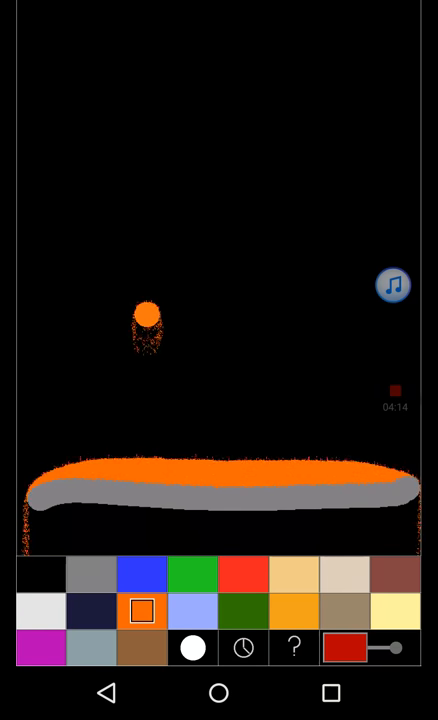
# Pour pale blue onto the wall, then draw a grey ring around a green blob
pyautogui.click(192, 611)
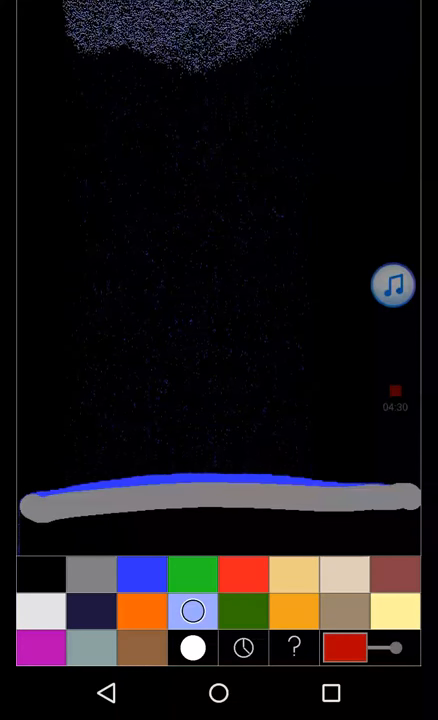
pyautogui.click(242, 611)
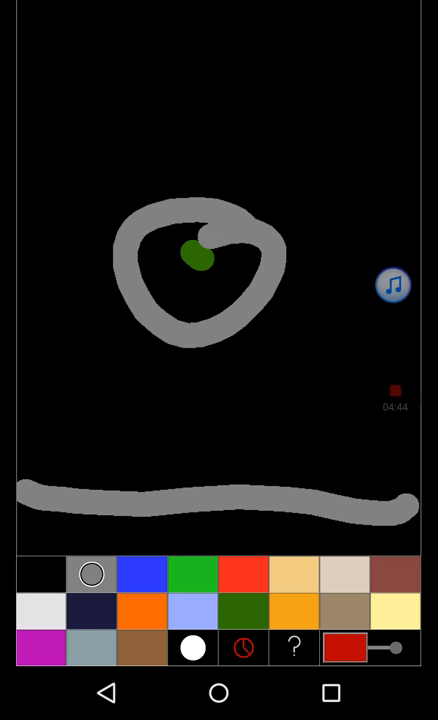
# Ignite the green blob with Fire, then draw dark green strokes along the wall
pyautogui.click(242, 574)
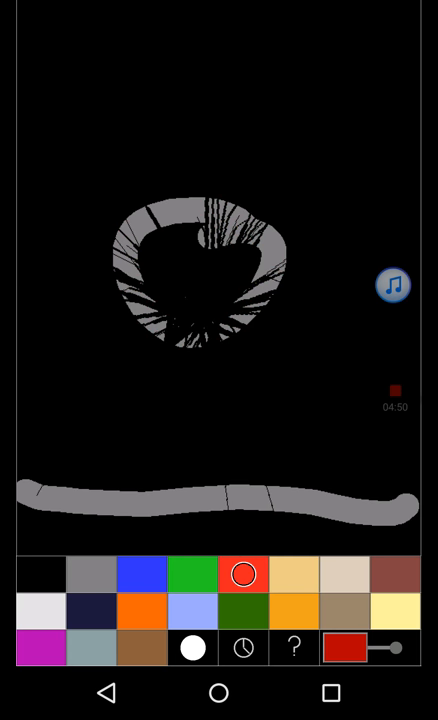
pyautogui.click(242, 611)
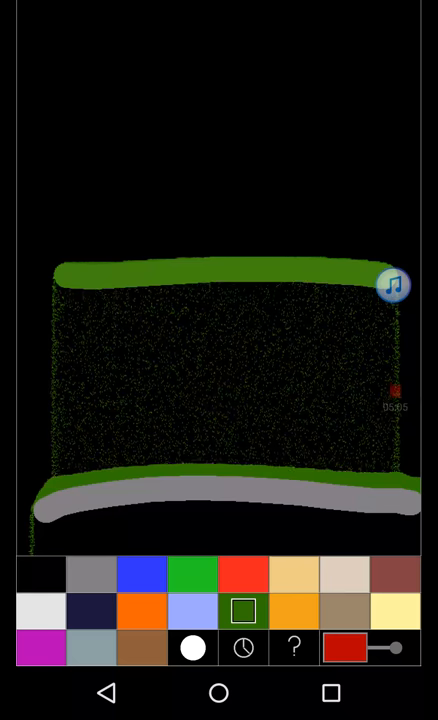
# Draw Napalm and a C4 curve, detonate the C4 with Fire, then burn a spout
pyautogui.click(291, 647)
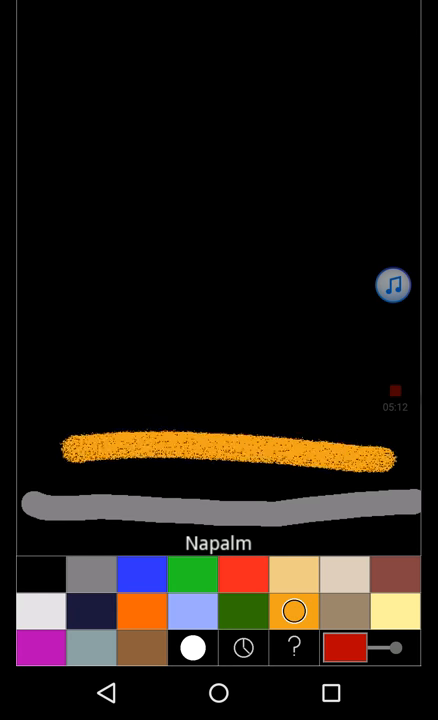
pyautogui.click(340, 611)
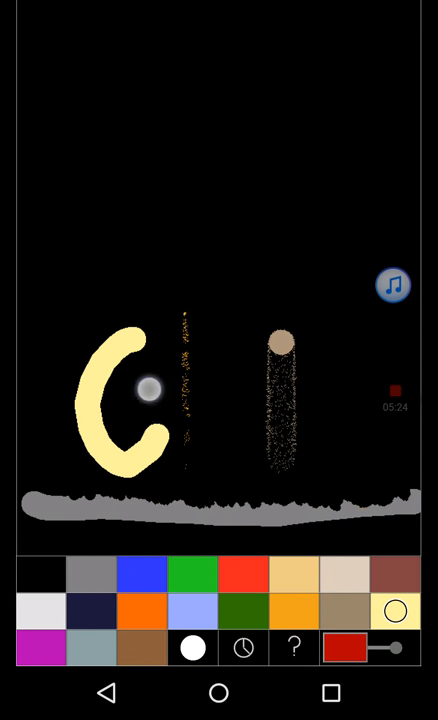
pyautogui.click(240, 574)
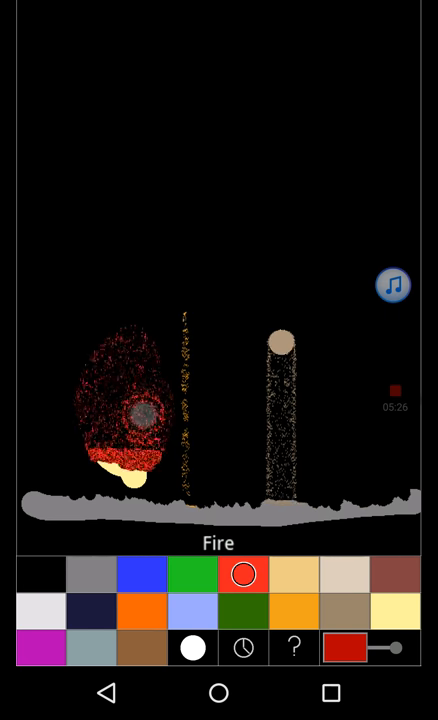
pyautogui.click(395, 610)
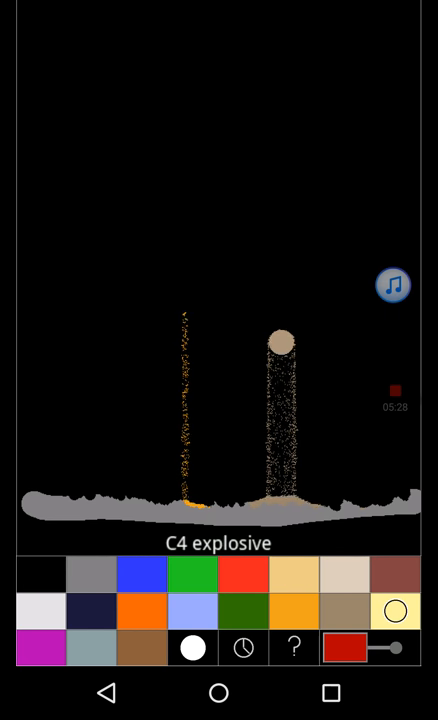
pyautogui.click(243, 575)
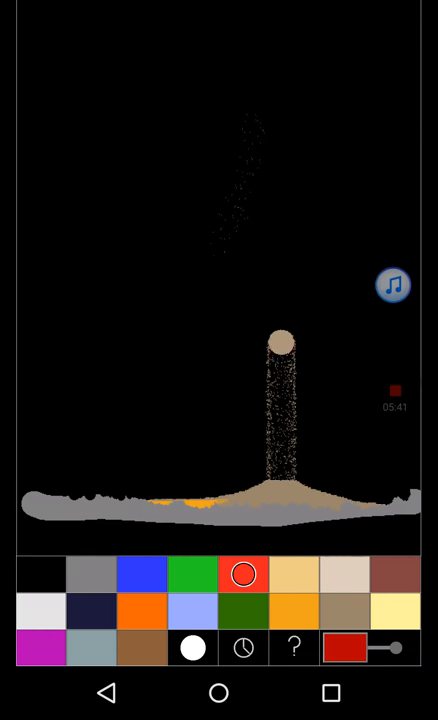
pyautogui.click(41, 647)
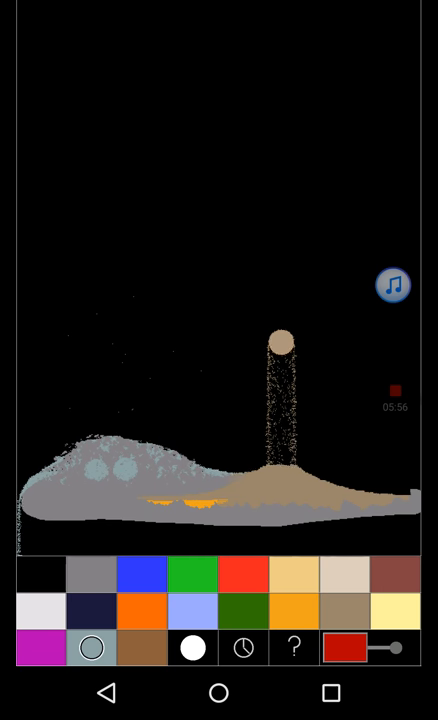
# Paint a large brown patch above the wall and set its centre on fire
pyautogui.click(90, 647)
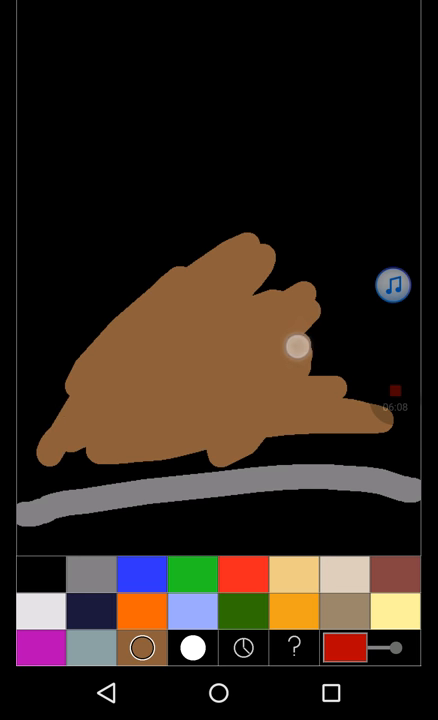
pyautogui.click(242, 574)
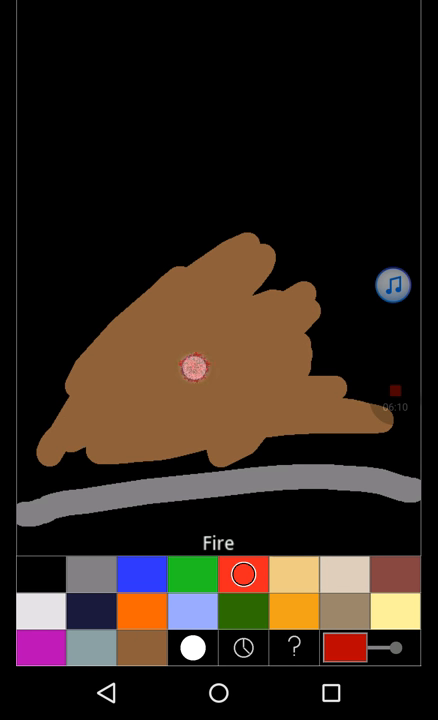